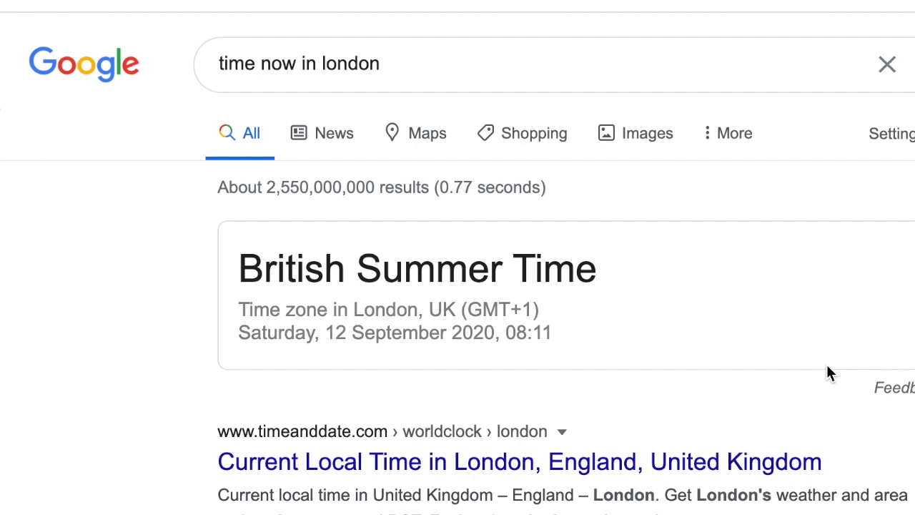
- Switch to the browser tab showing the referral matrix dashboard with 100 to 19.2K levels
click(350, 350)
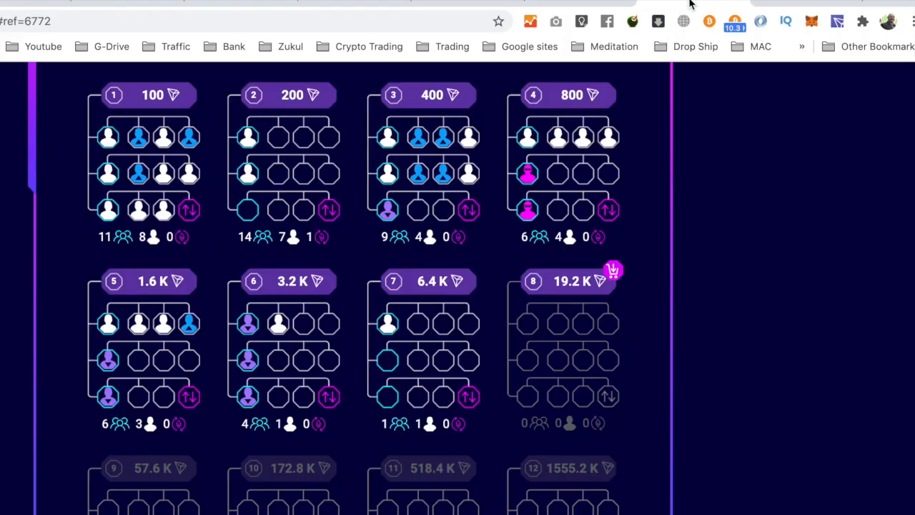
mouse_move(844, 21)
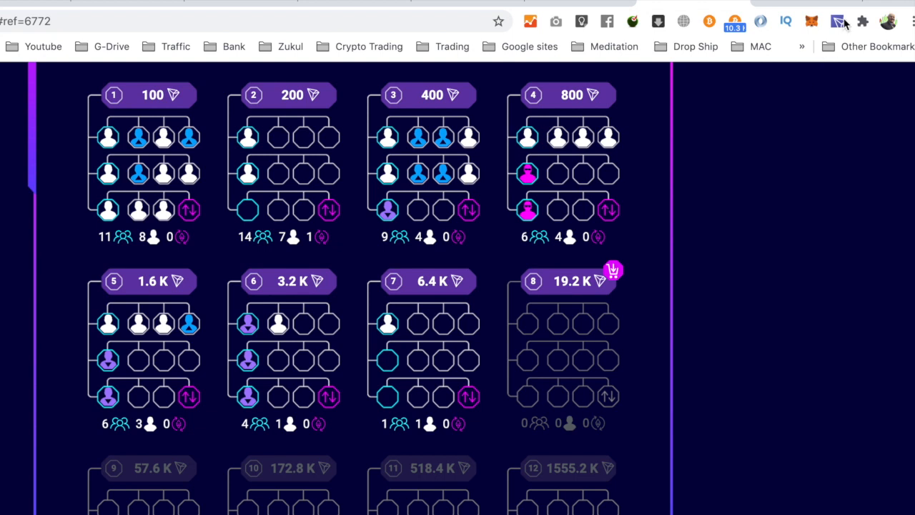
- Open the TronLink wallet and view the TRX page showing a 600 balance and transactions
click(837, 16)
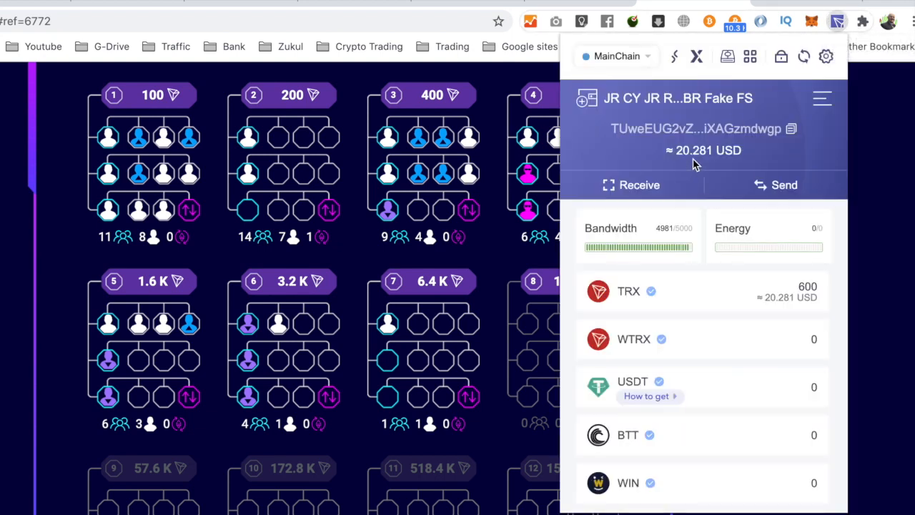
click(629, 291)
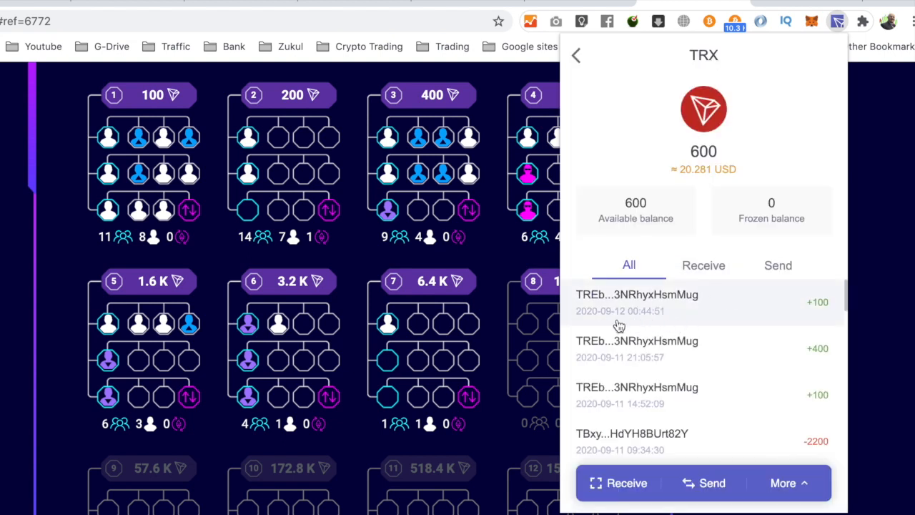
mouse_move(605, 323)
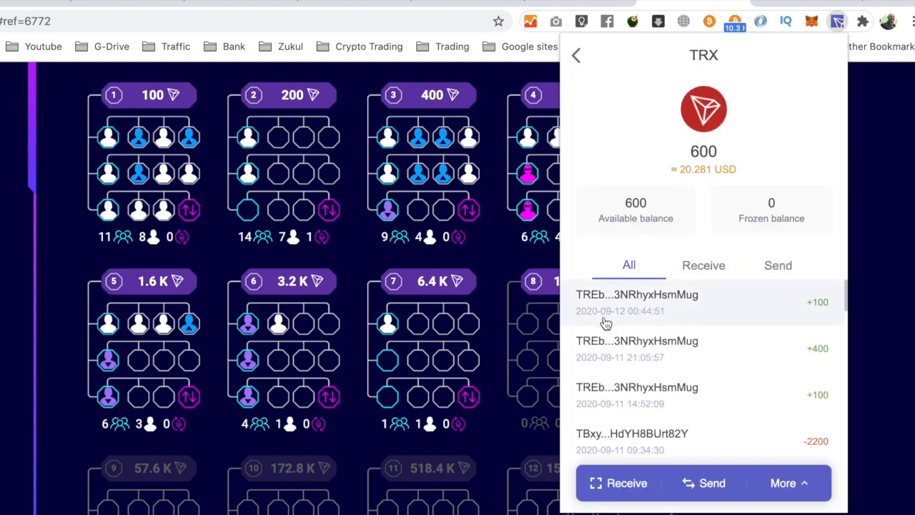
mouse_move(617, 320)
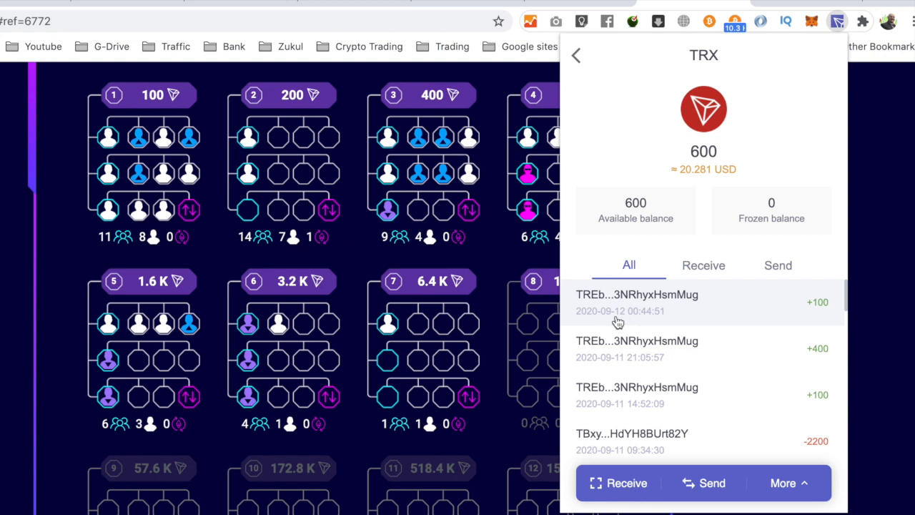
mouse_move(608, 324)
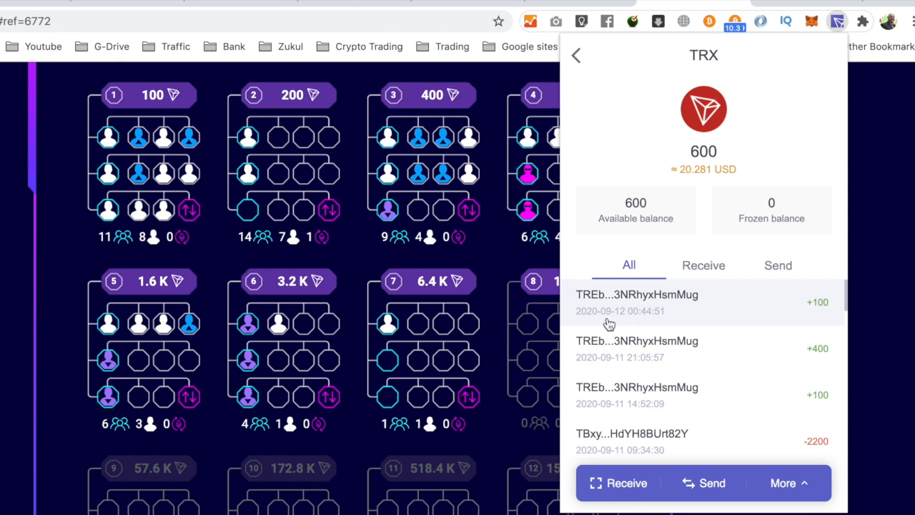
mouse_move(629, 368)
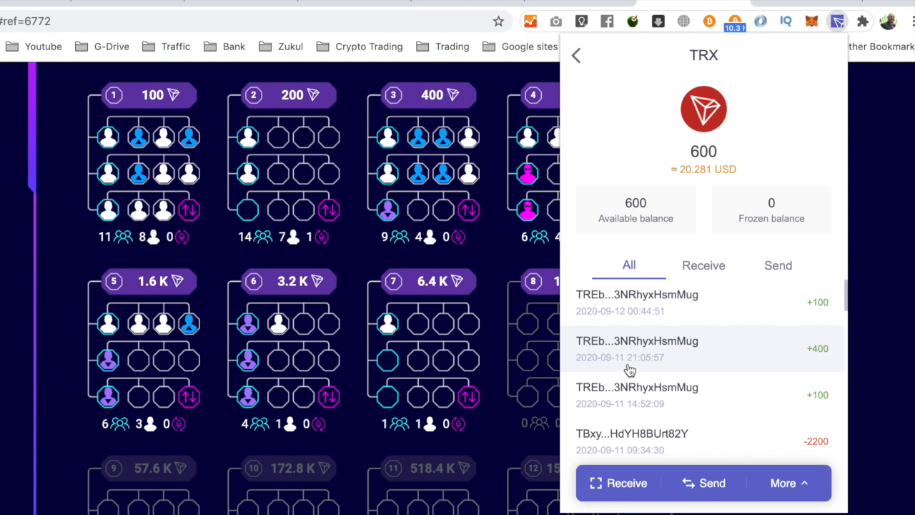
mouse_move(624, 368)
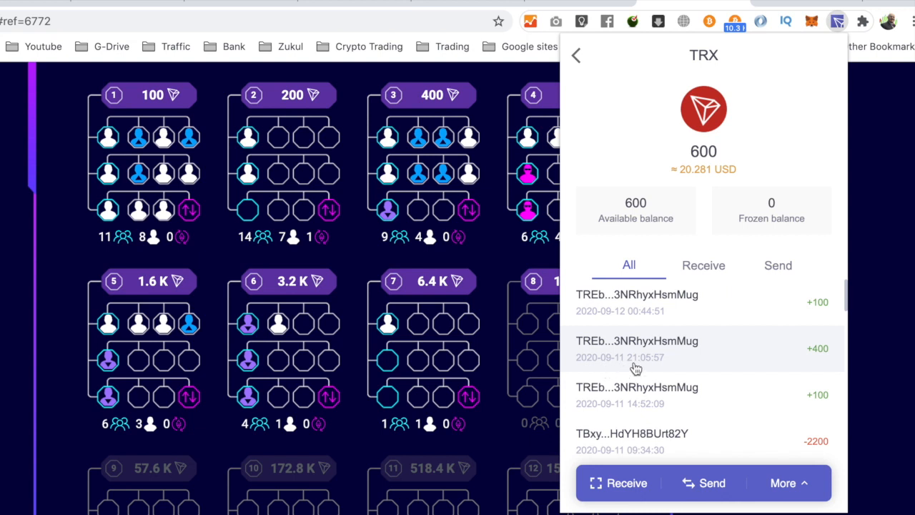
mouse_move(529, 123)
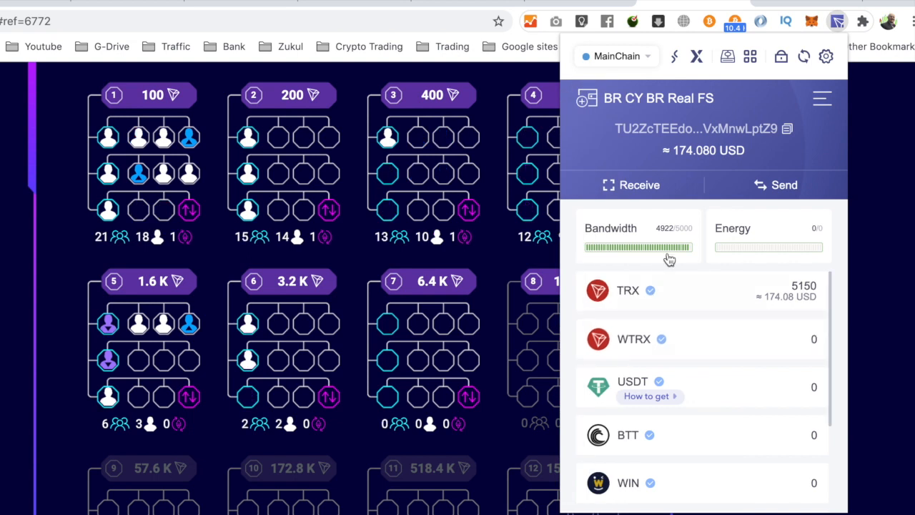
mouse_move(691, 343)
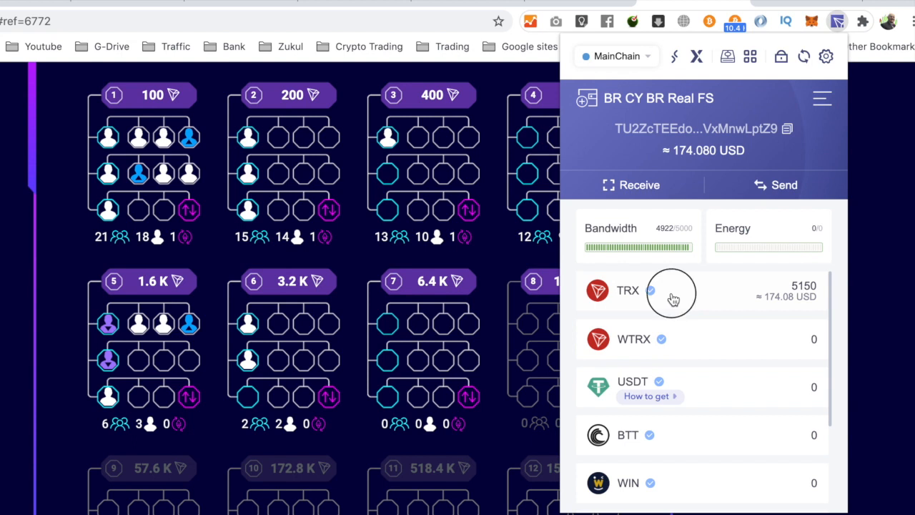
- Open this wallet's 5150 TRX detail page and scroll through its incoming transfers
click(670, 290)
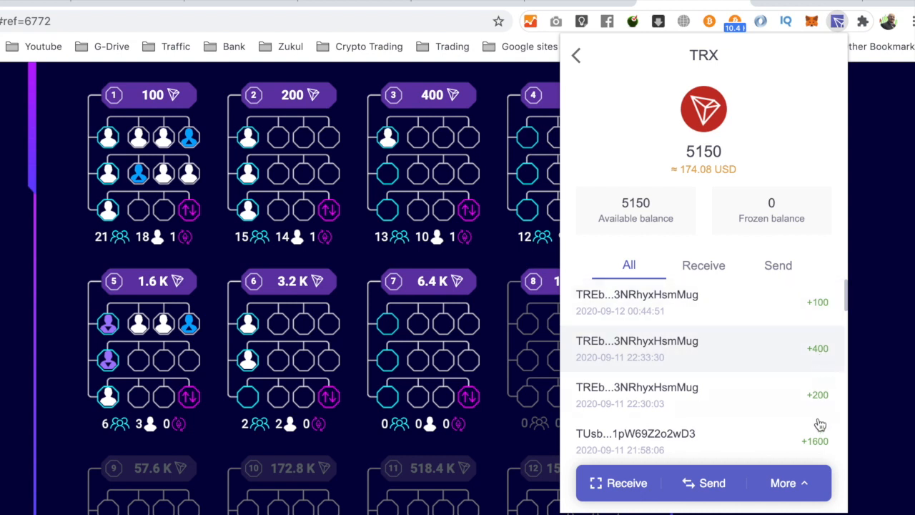
mouse_move(819, 450)
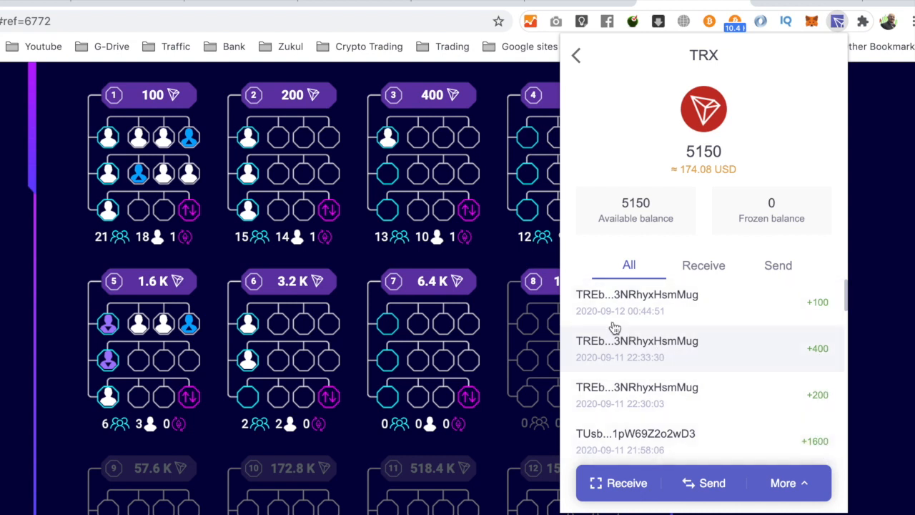
mouse_move(623, 322)
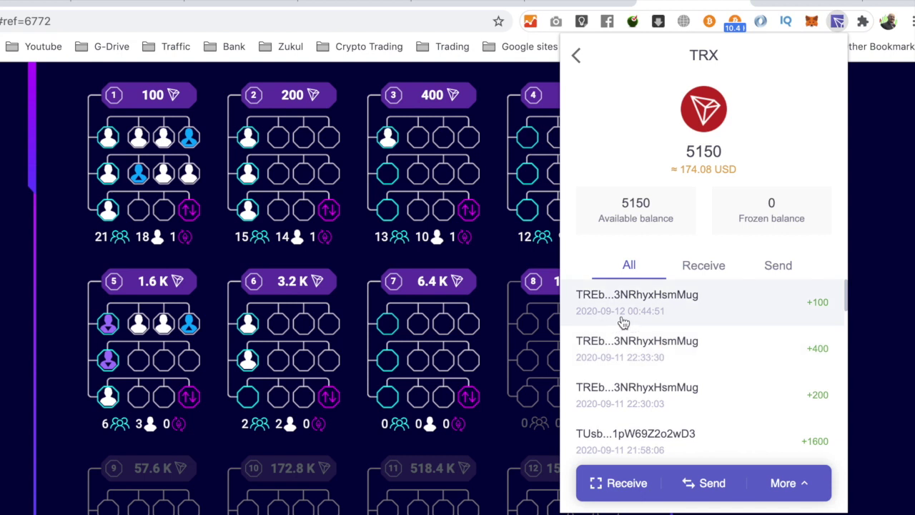
mouse_move(624, 369)
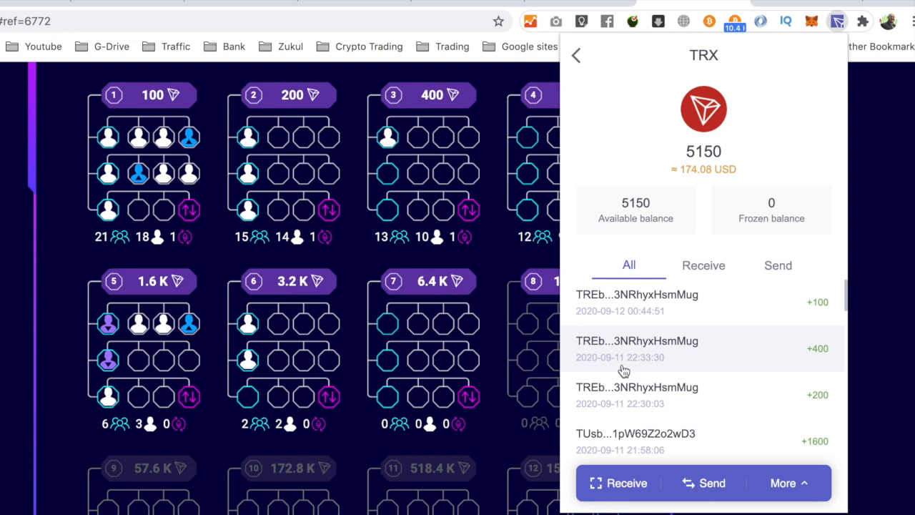
mouse_move(621, 415)
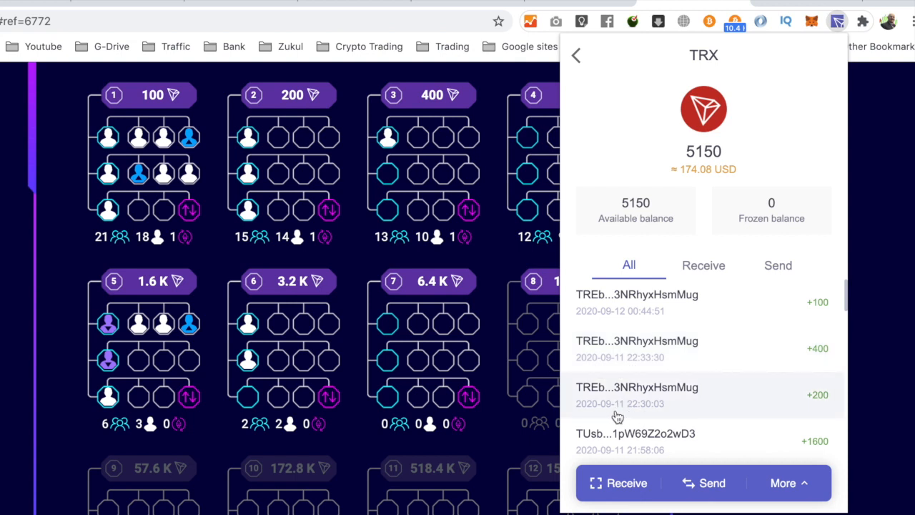
scroll(down, 3)
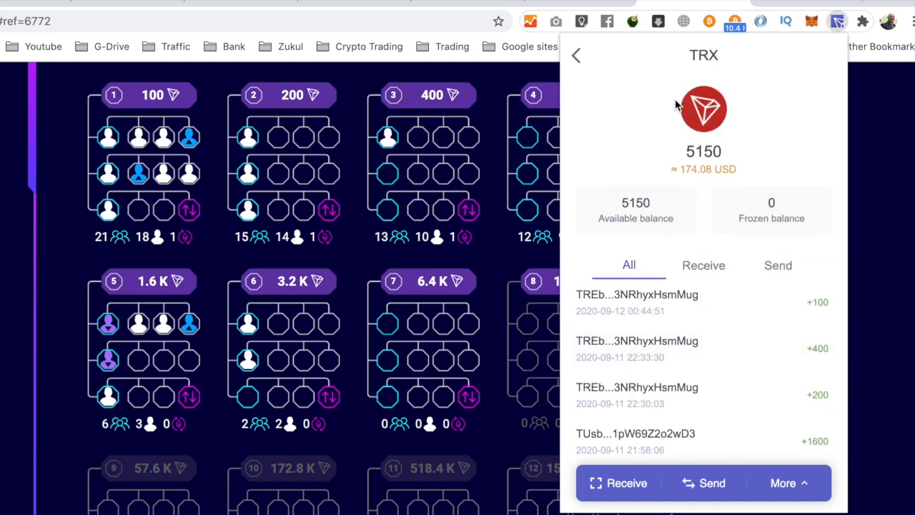
mouse_move(576, 57)
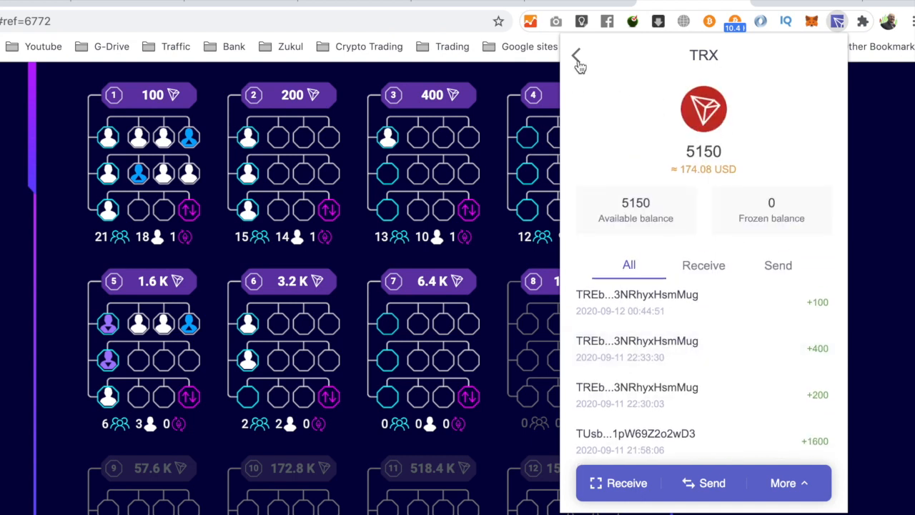
mouse_move(705, 179)
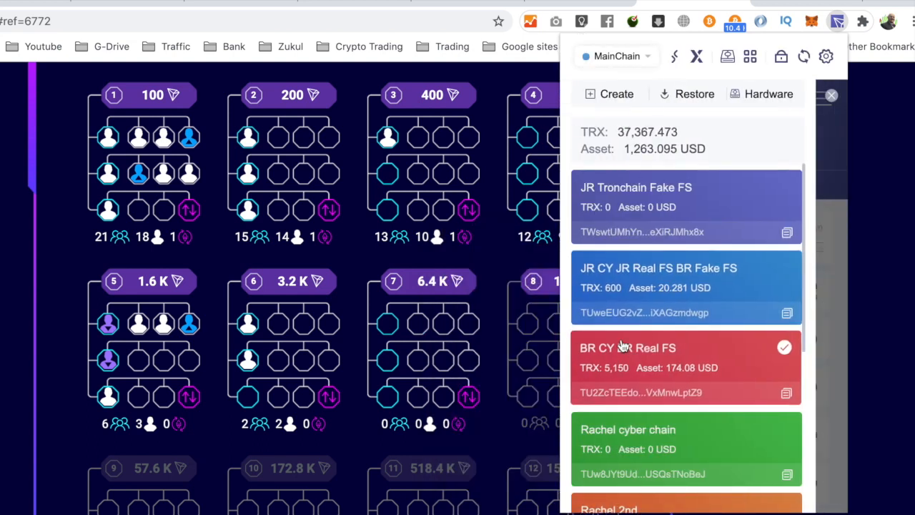
- Select the 'JR CY JR Real FS BR Fake FS' account card holding 600 TRX
click(686, 288)
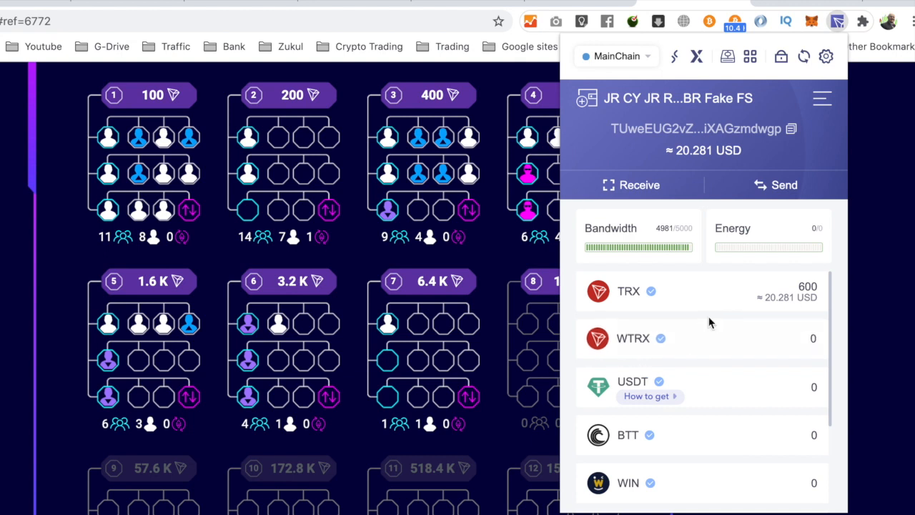
mouse_move(686, 355)
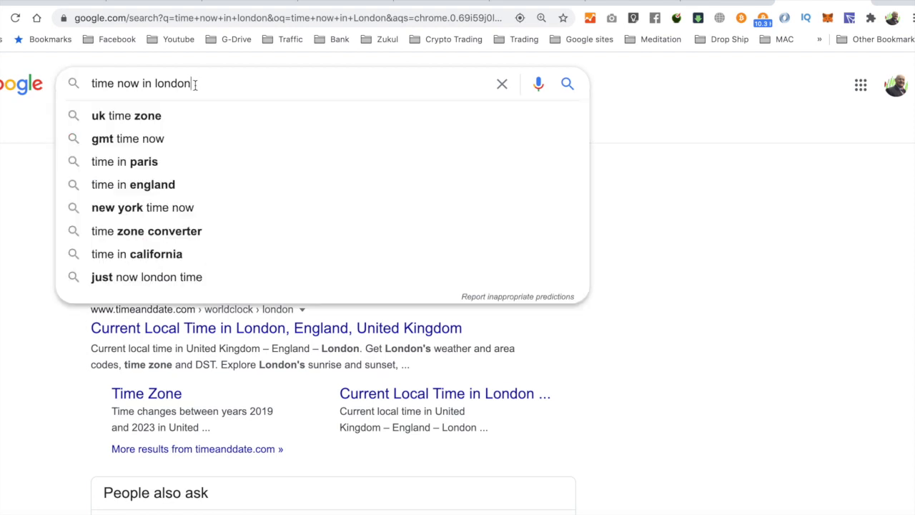
- Search 'usd to gbp' and enter 194 dollars in the converter, giving 151.62 pounds
text(u)
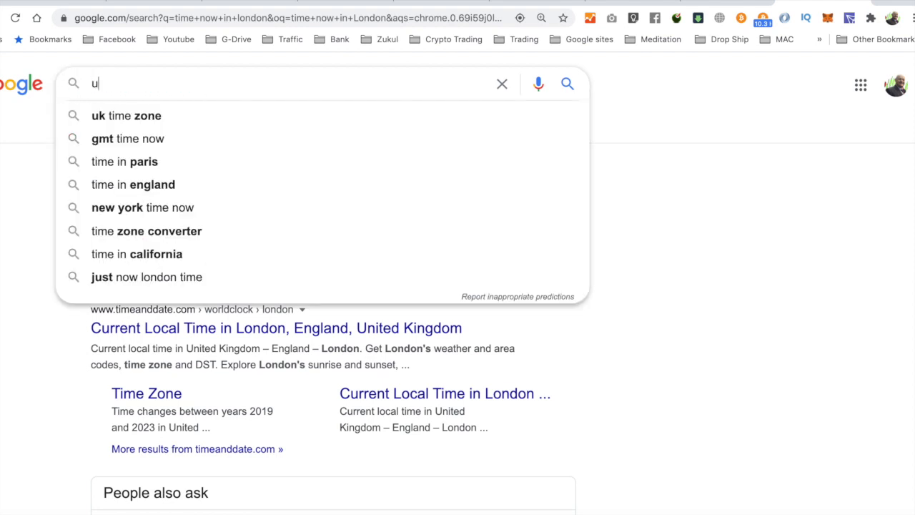
text(sd to)
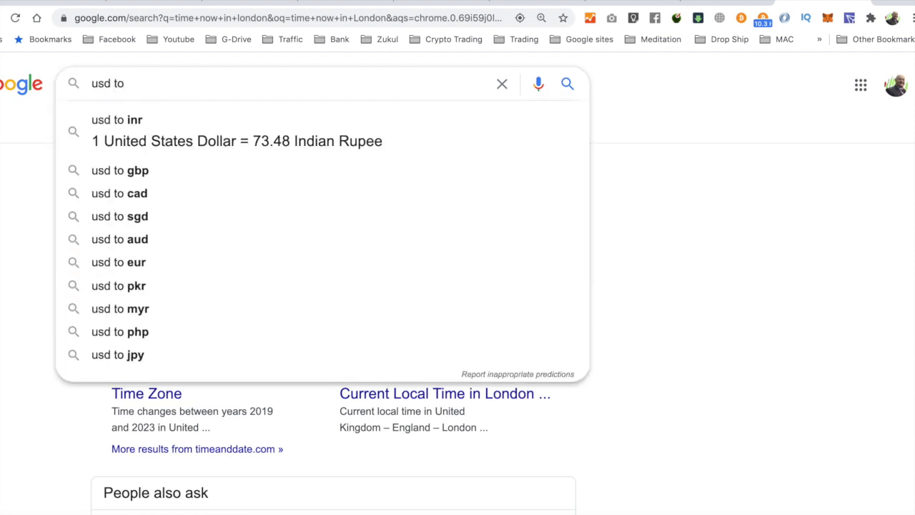
click(120, 170)
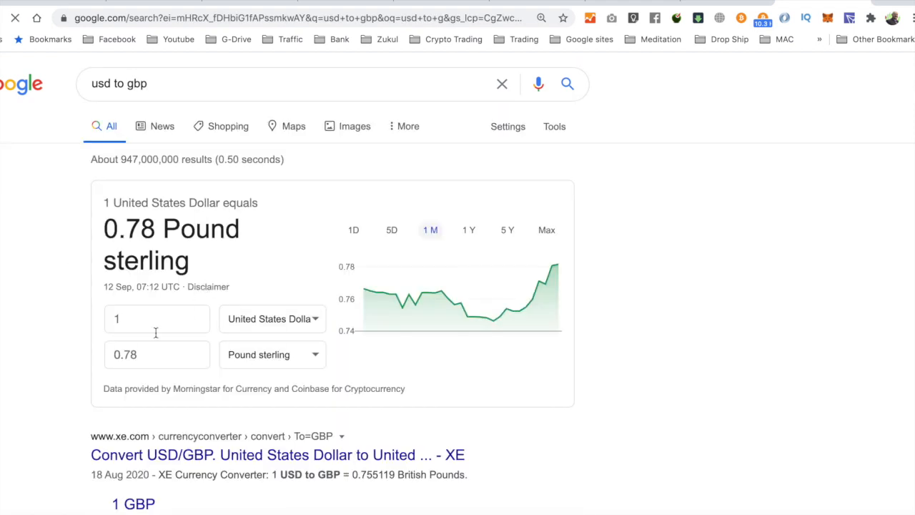
click(157, 318)
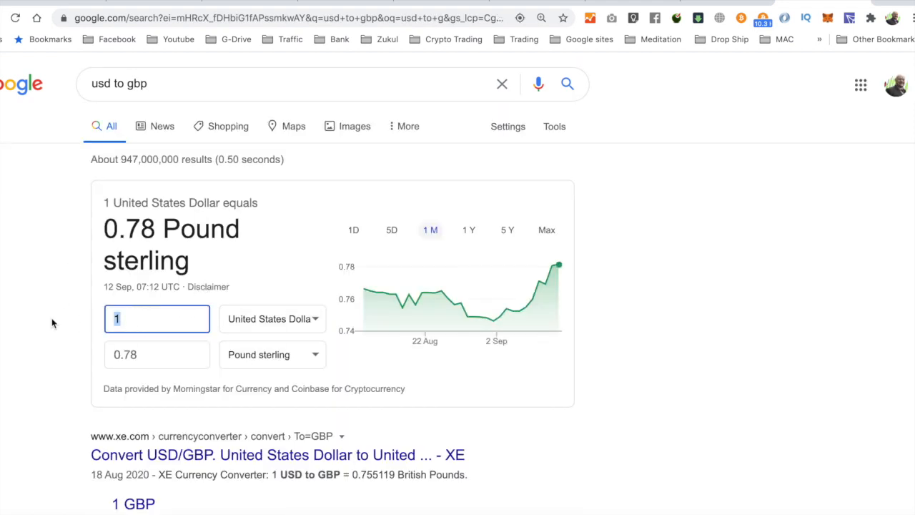
text(194)
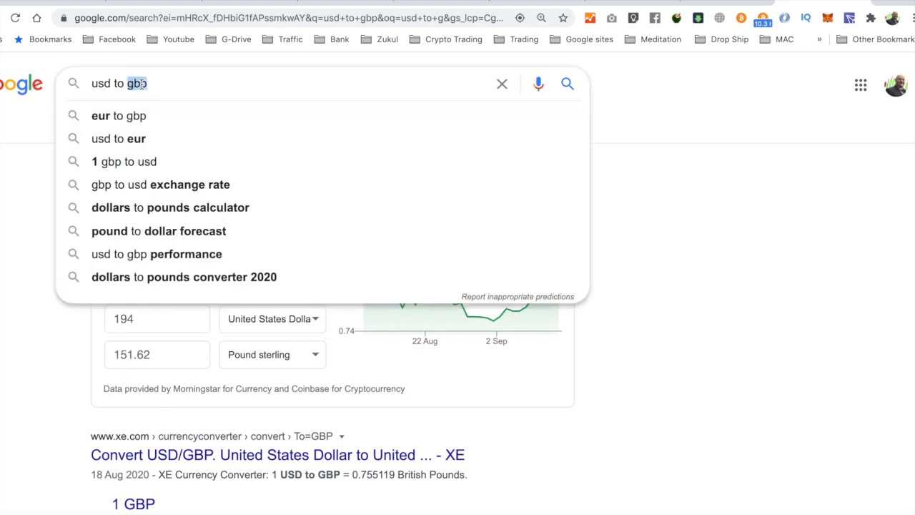
- Choose the 'usd to eur' suggestion and enter 194 dollars, giving 163.75 euros
click(118, 138)
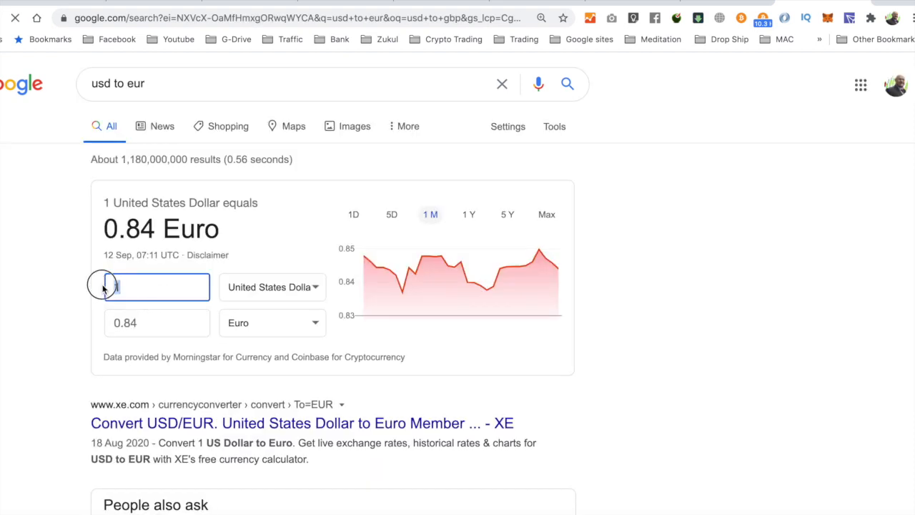
text(194)
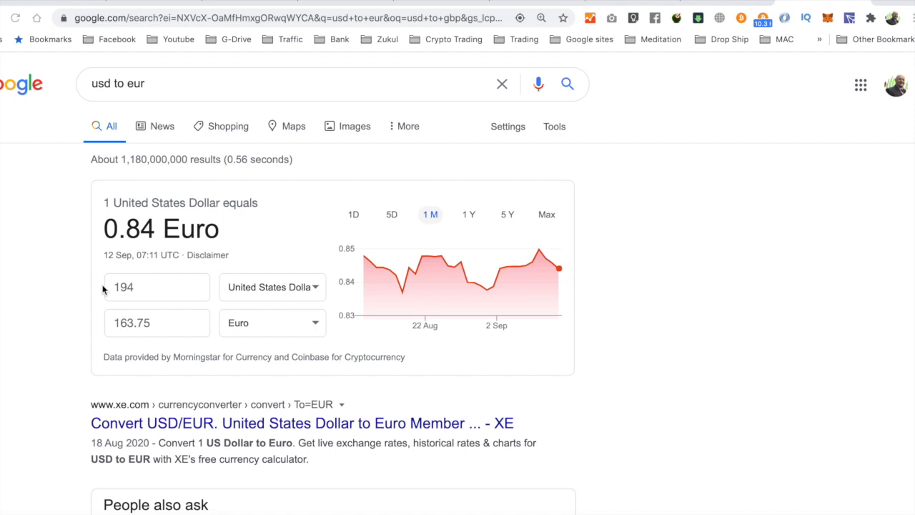
mouse_move(161, 303)
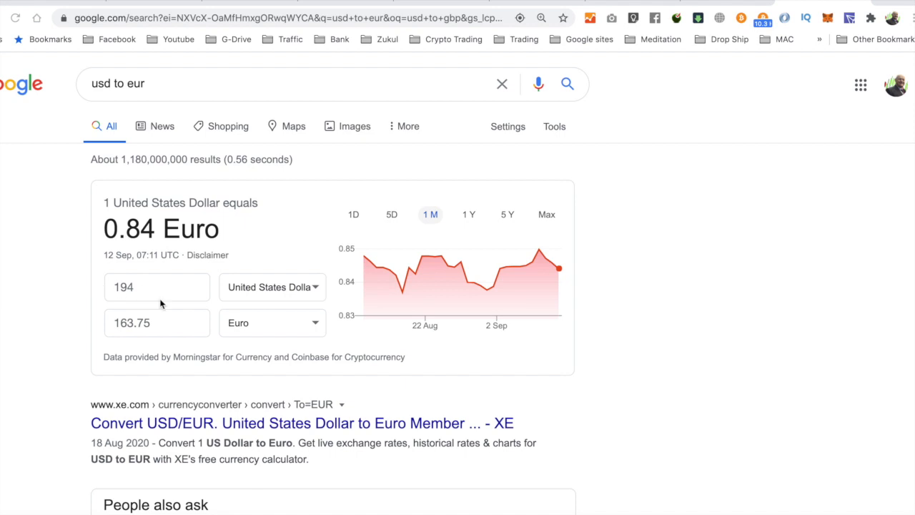
click(143, 83)
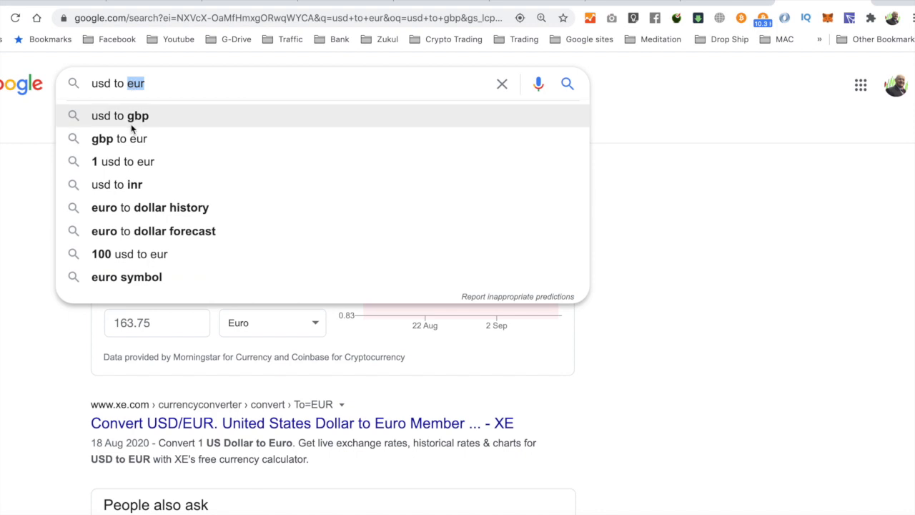
- Choose 'usd to gbp' again and enter 194 dollars, giving 151.62 pounds
click(120, 115)
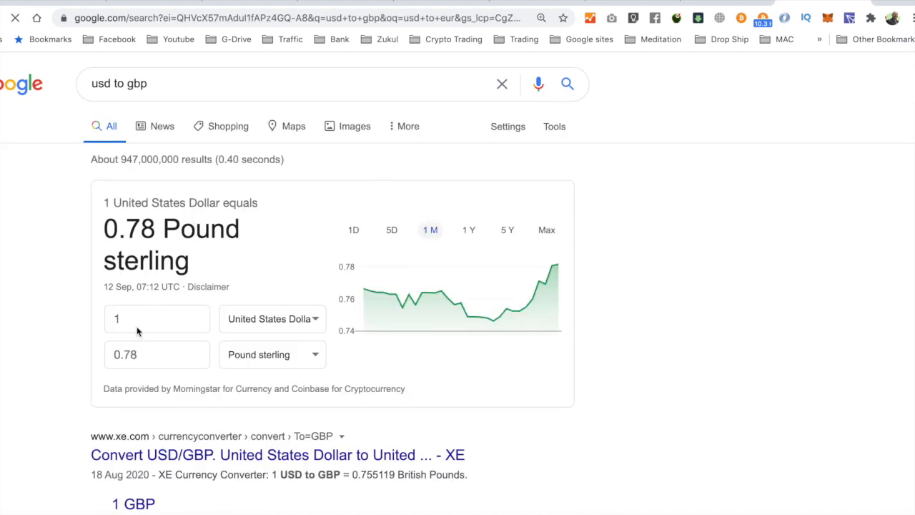
click(156, 319)
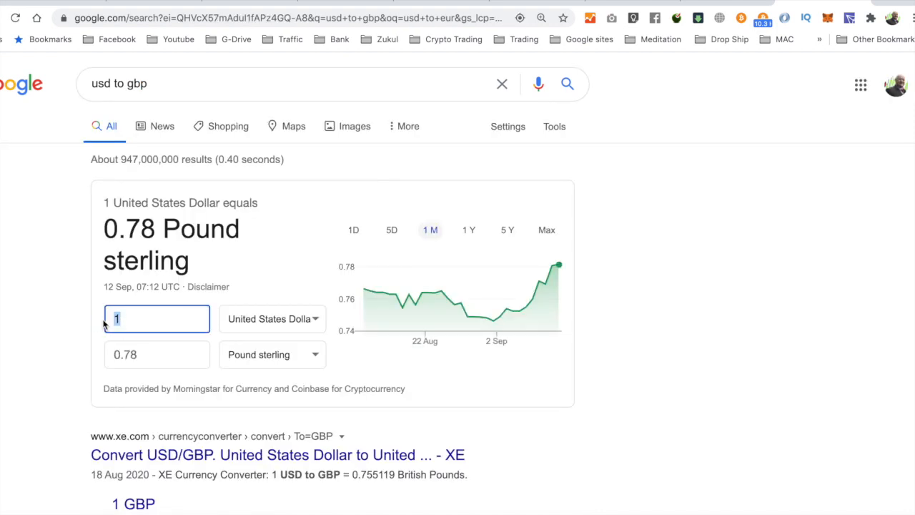
text(194)
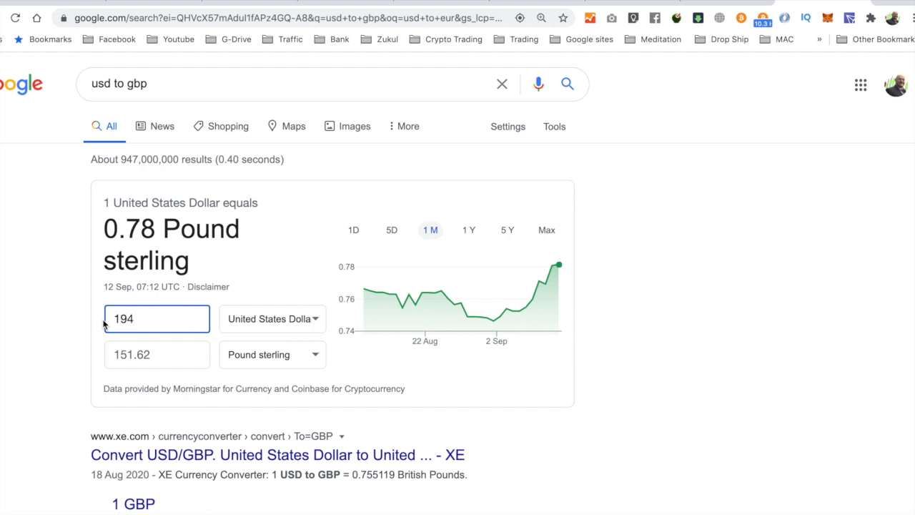